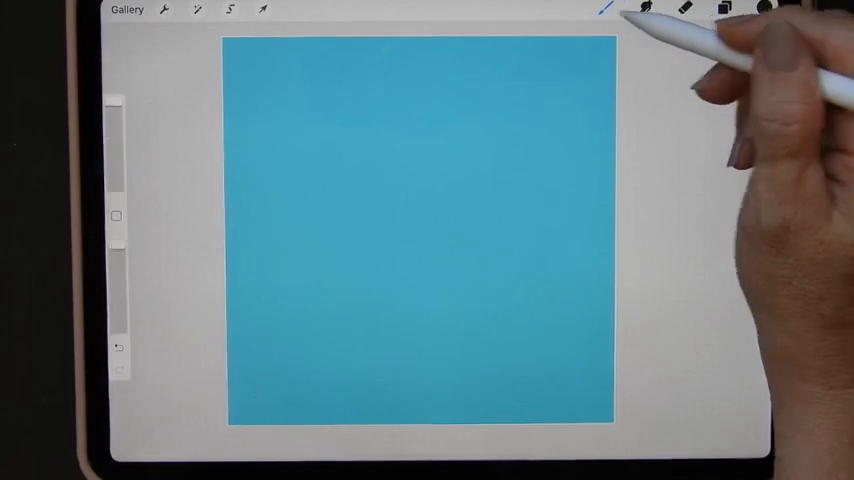
Open Procreate's Brush Library to start a new flower-stamp brush
{"action": "left_click", "coordinate": [606, 11]}
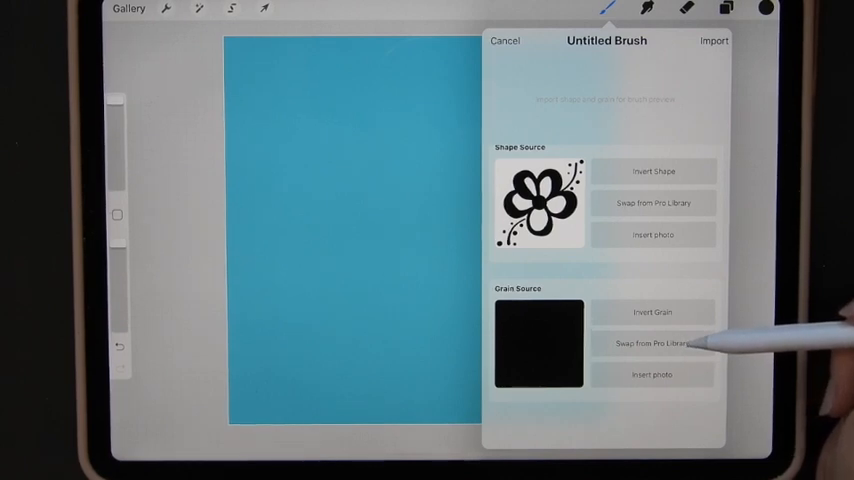
{"action": "mouse_move", "coordinate": [654, 374]}
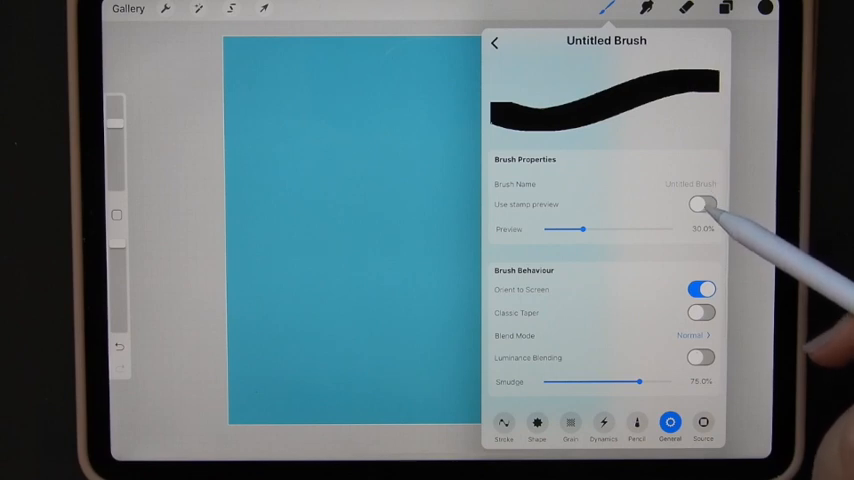
Turn on stamp preview and invert the flower shape source to white on black
{"action": "left_click", "coordinate": [701, 204]}
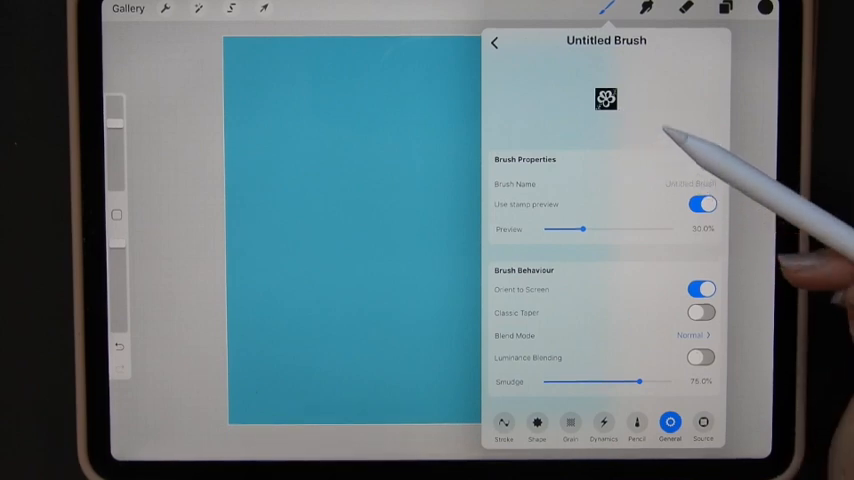
{"action": "mouse_move", "coordinate": [700, 300]}
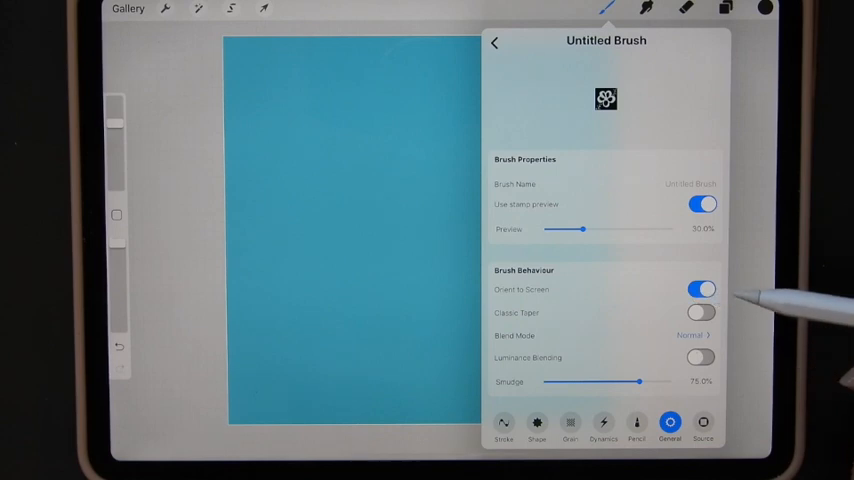
{"action": "left_click", "coordinate": [703, 425]}
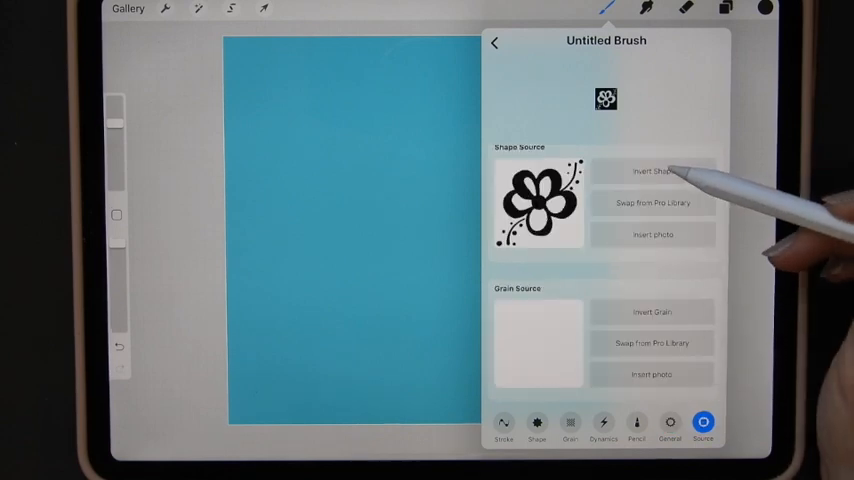
{"action": "left_click", "coordinate": [652, 171]}
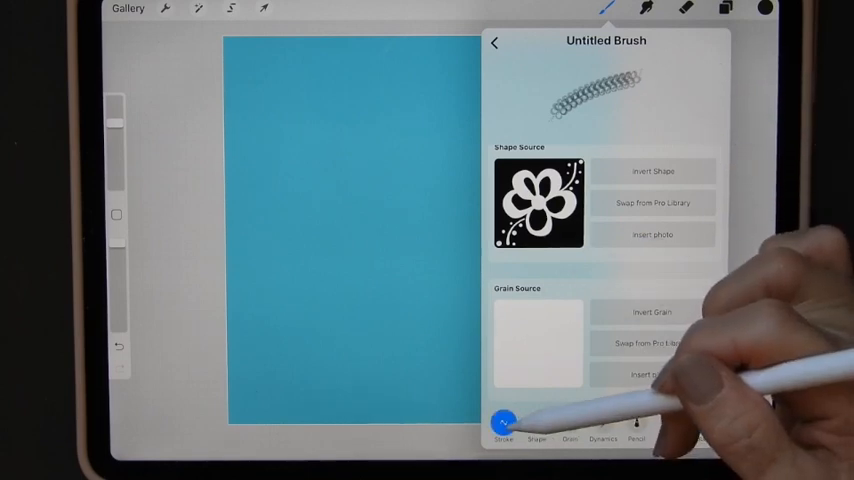
Raise the flower brush's Stroke spacing to about 65% and close Brush Studio
{"action": "left_click", "coordinate": [503, 422]}
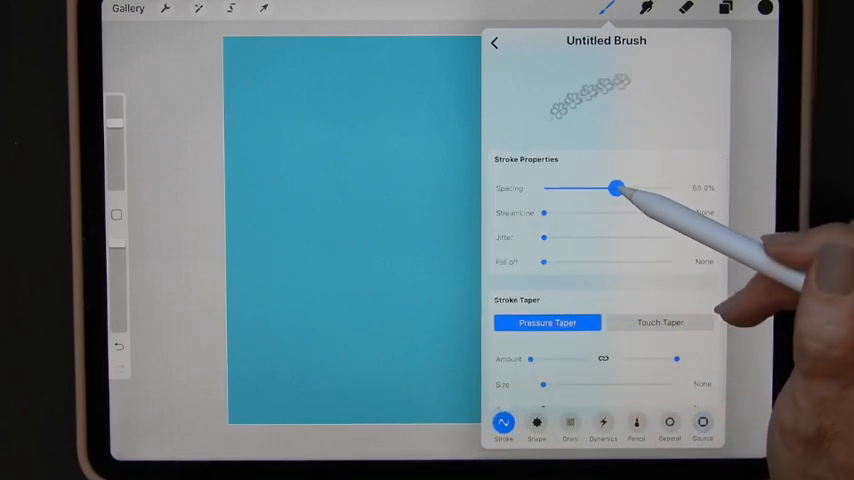
{"action": "left_click_drag", "start_coordinate": [615, 188], "coordinate": [625, 188]}
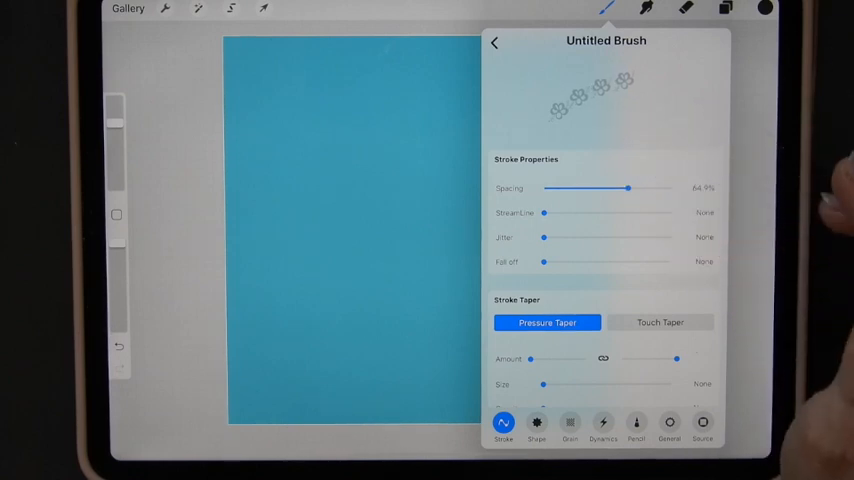
{"action": "left_click", "coordinate": [536, 428]}
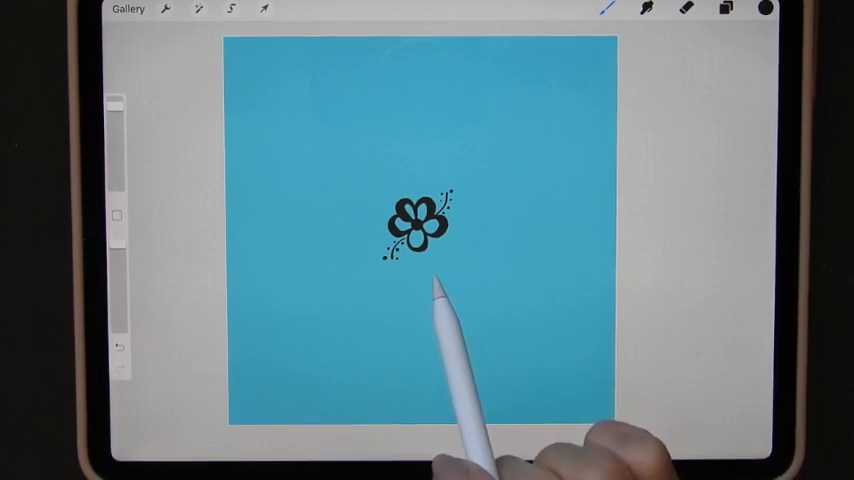
{"action": "mouse_move", "coordinate": [500, 300]}
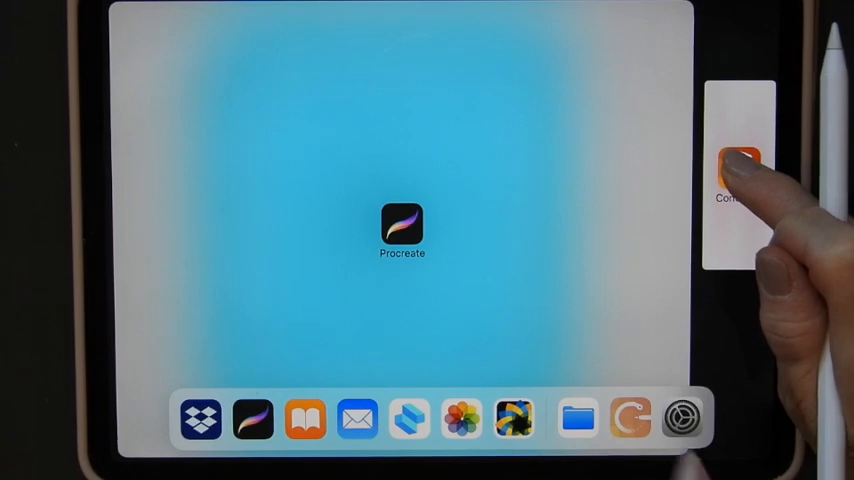
Open Concepts in Split View beside Procreate
{"action": "left_click", "coordinate": [402, 226]}
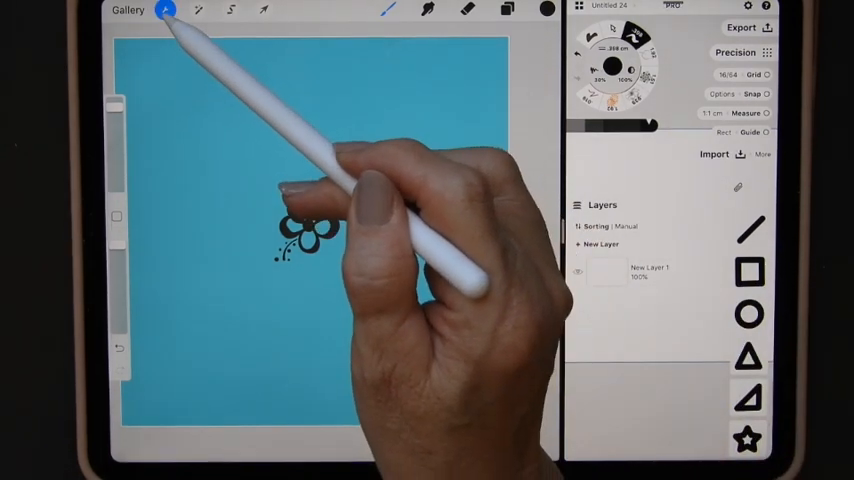
Open Concepts' brush library listing basic brushes such as Wire
{"action": "left_click", "coordinate": [164, 10]}
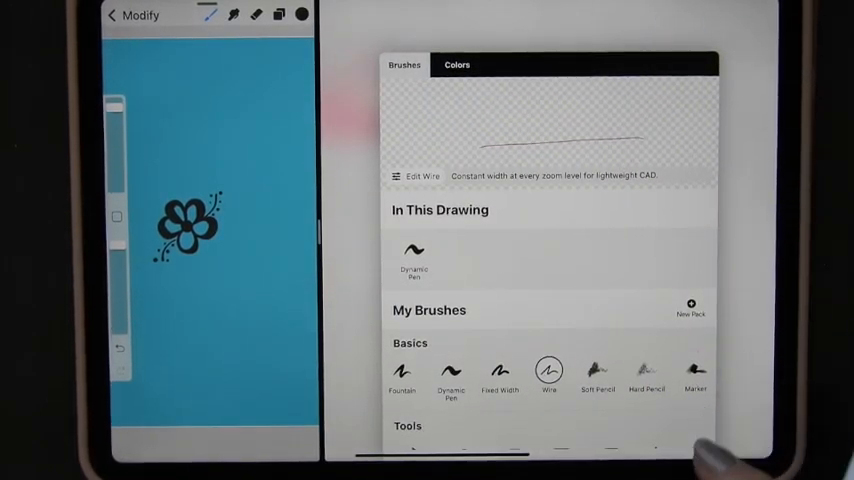
Select the round Untitled brush, open its settings, and add a flower stamp source
{"action": "scroll", "scroll_direction": "down", "scroll_amount": 3}
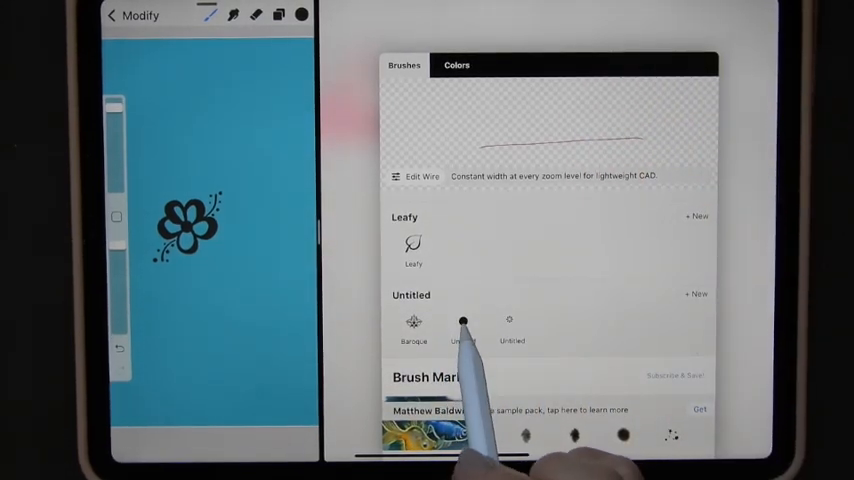
{"action": "left_click", "coordinate": [463, 320]}
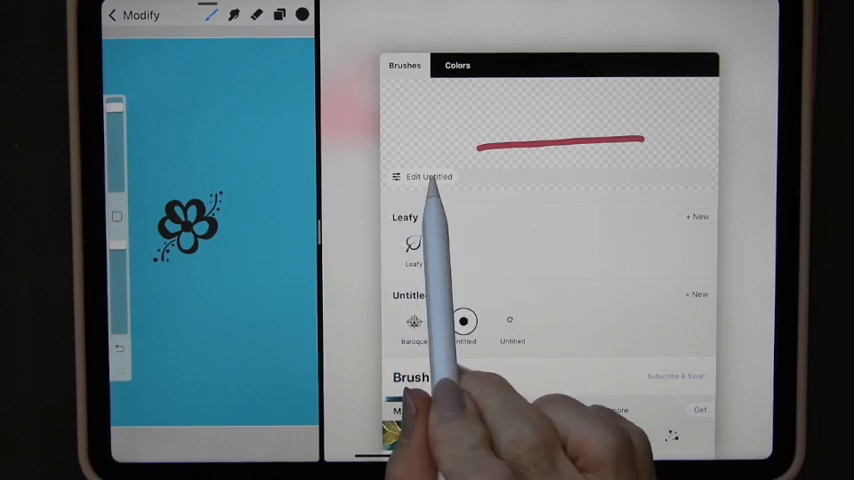
{"action": "left_click", "coordinate": [425, 177]}
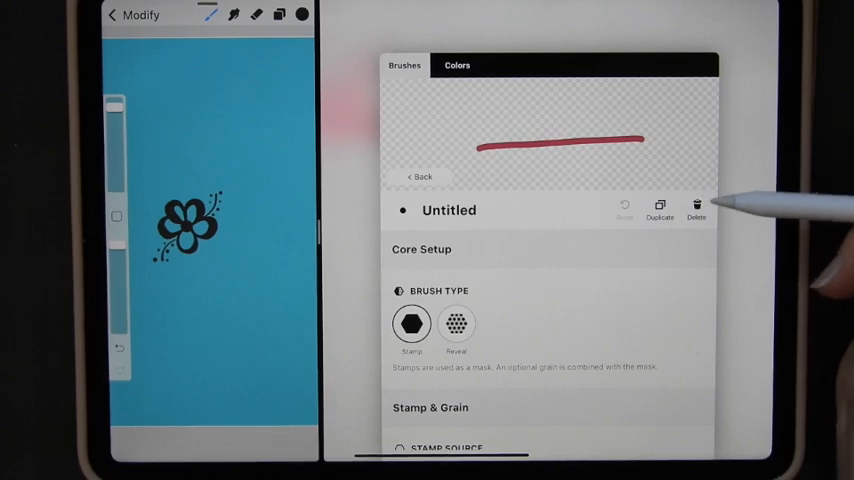
{"action": "scroll", "scroll_direction": "down", "scroll_amount": 3}
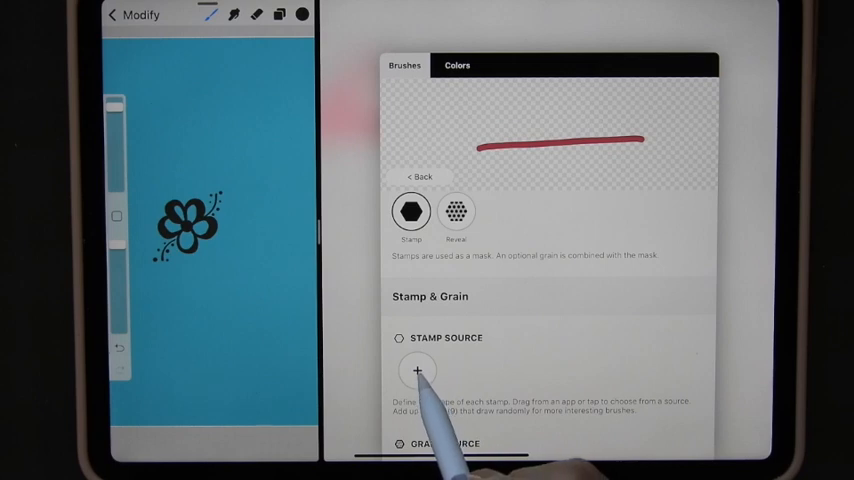
{"action": "left_click", "coordinate": [416, 370]}
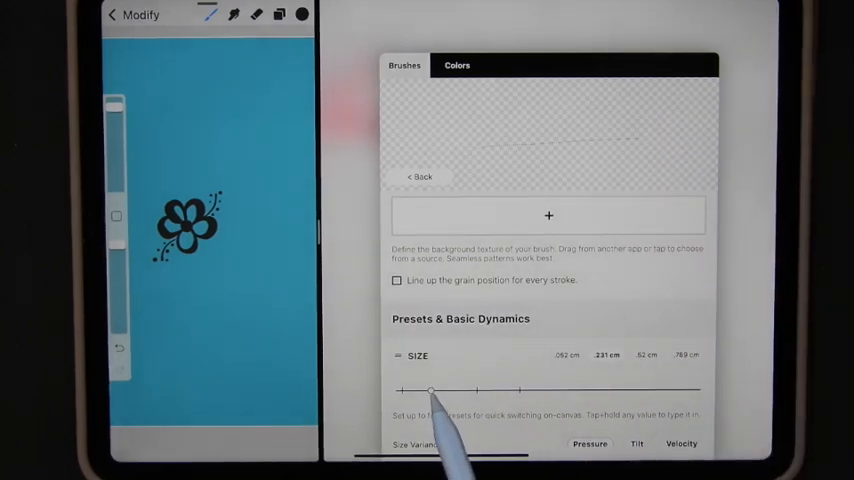
Adjust the brush size range, tighten the stamp spacing, and widen the scatter
{"action": "left_click_drag", "start_coordinate": [430, 390], "coordinate": [672, 390]}
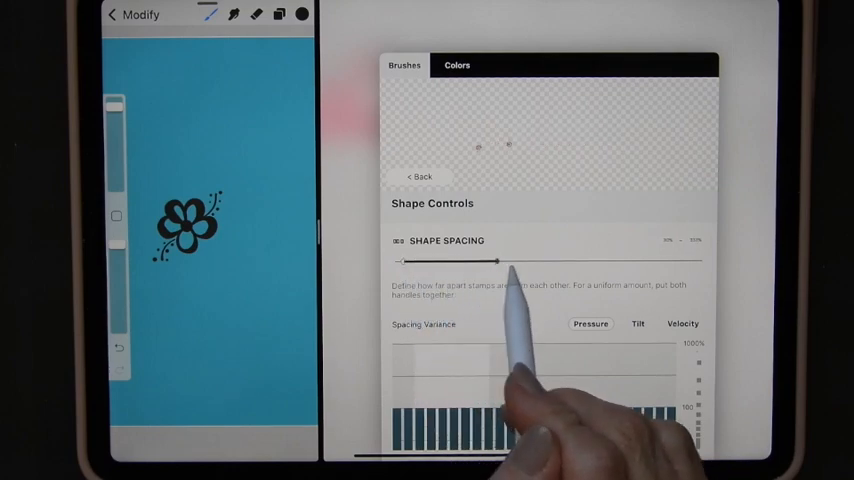
{"action": "left_click_drag", "start_coordinate": [514, 261], "coordinate": [462, 262]}
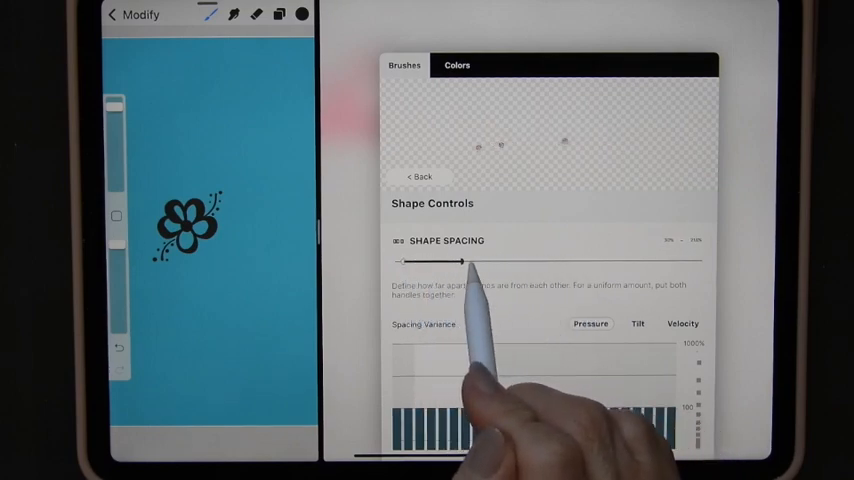
{"action": "left_click_drag", "start_coordinate": [470, 262], "coordinate": [455, 262]}
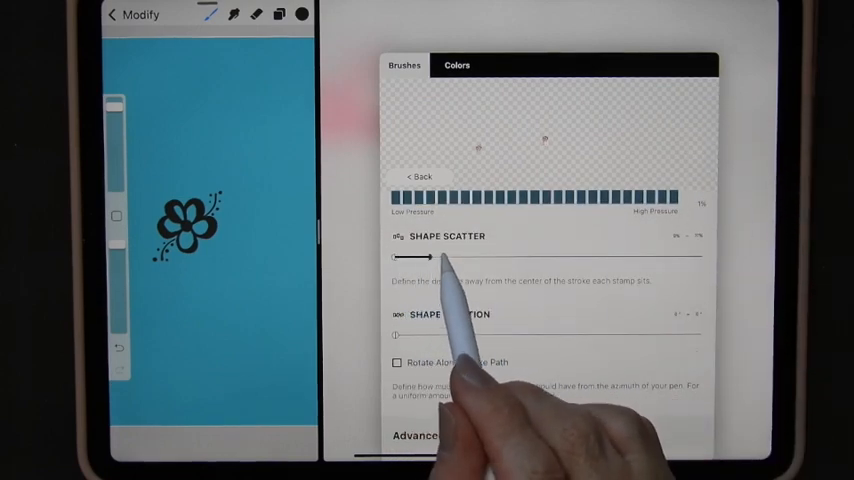
{"action": "left_click_drag", "start_coordinate": [435, 258], "coordinate": [565, 258]}
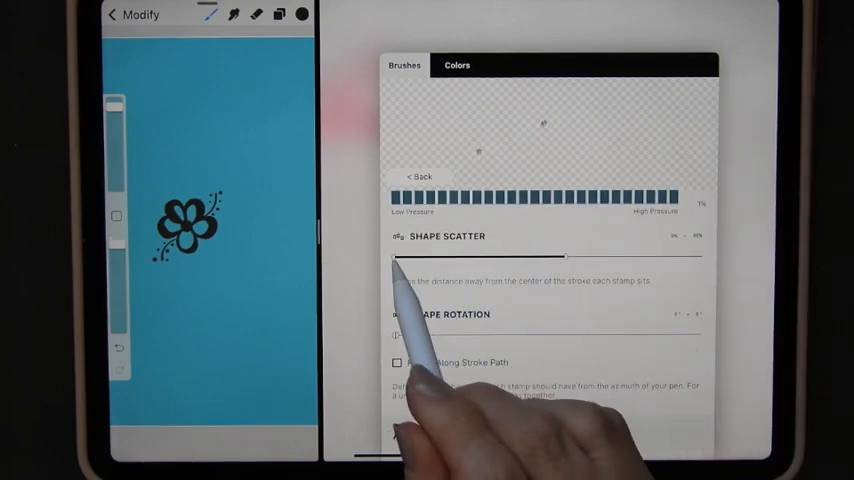
{"action": "left_click_drag", "start_coordinate": [393, 257], "coordinate": [533, 257]}
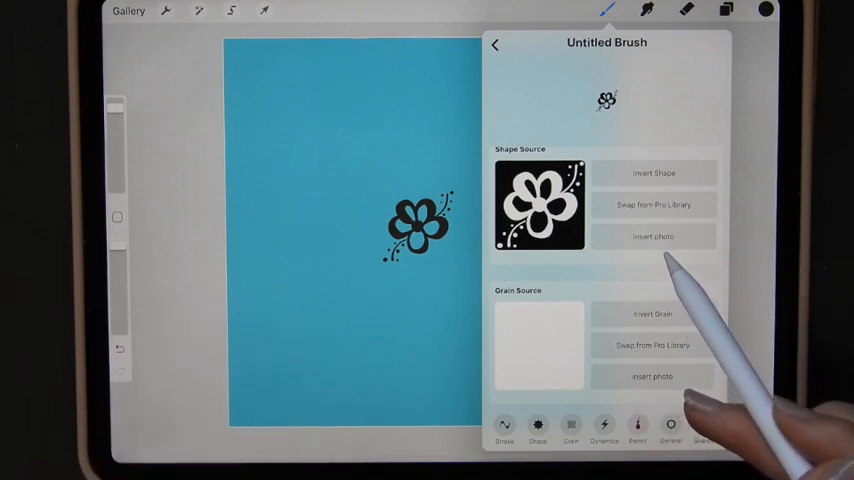
Open the new brush's Source settings in Brush Studio
{"action": "left_click", "coordinate": [704, 428]}
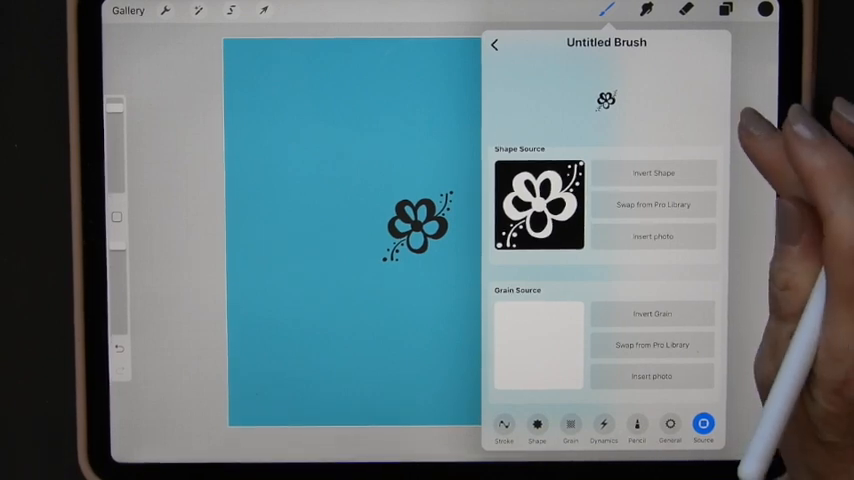
{"action": "left_click", "coordinate": [493, 43]}
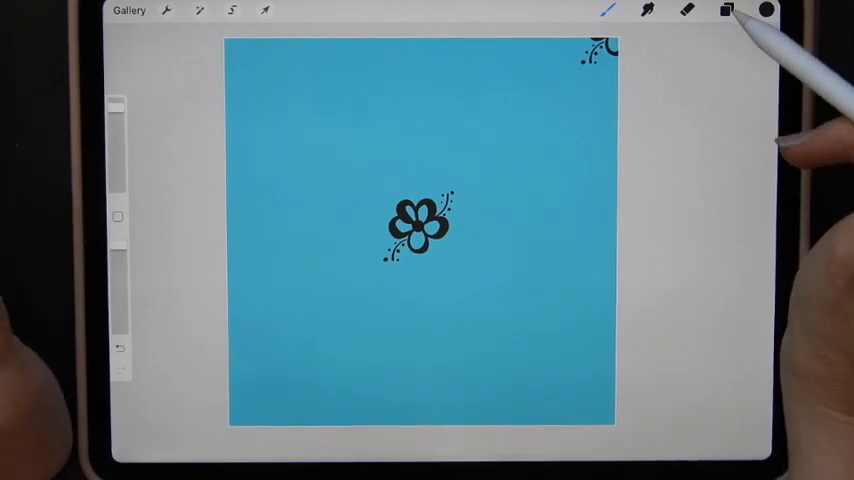
Set Layer 2 as a clipping mask over the flower layer, then close Layers
{"action": "left_click", "coordinate": [726, 11]}
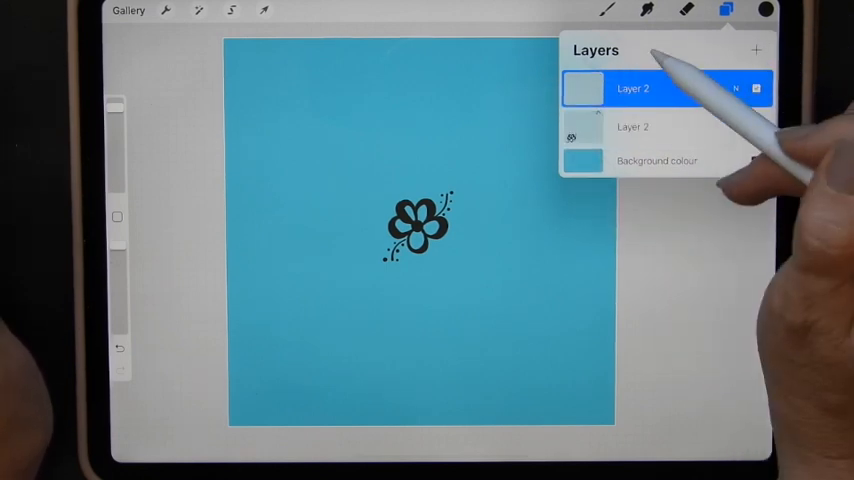
{"action": "left_click", "coordinate": [633, 88]}
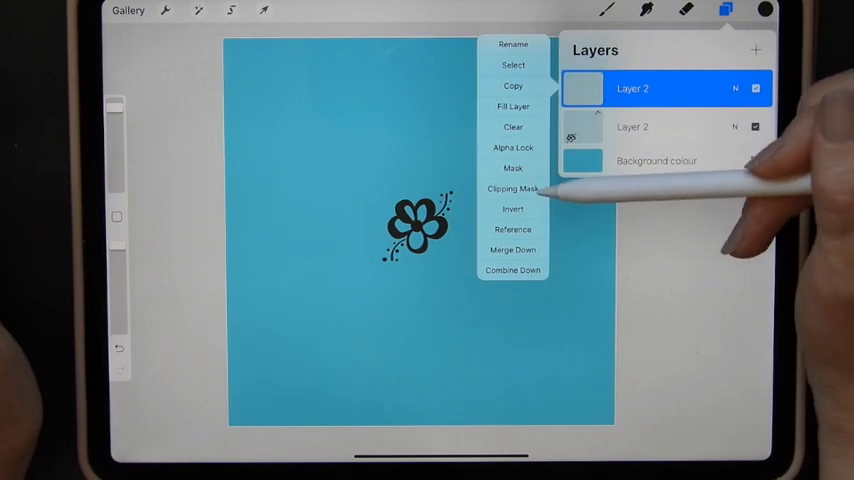
{"action": "left_click", "coordinate": [513, 188]}
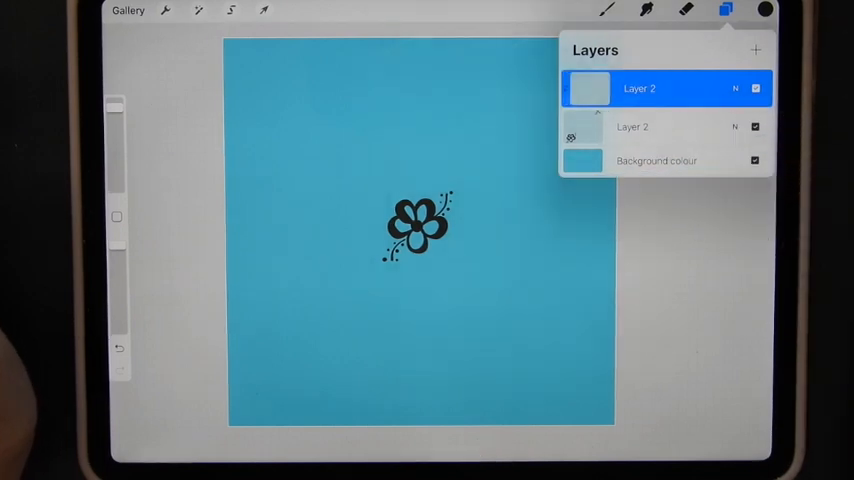
{"action": "left_click", "coordinate": [763, 10]}
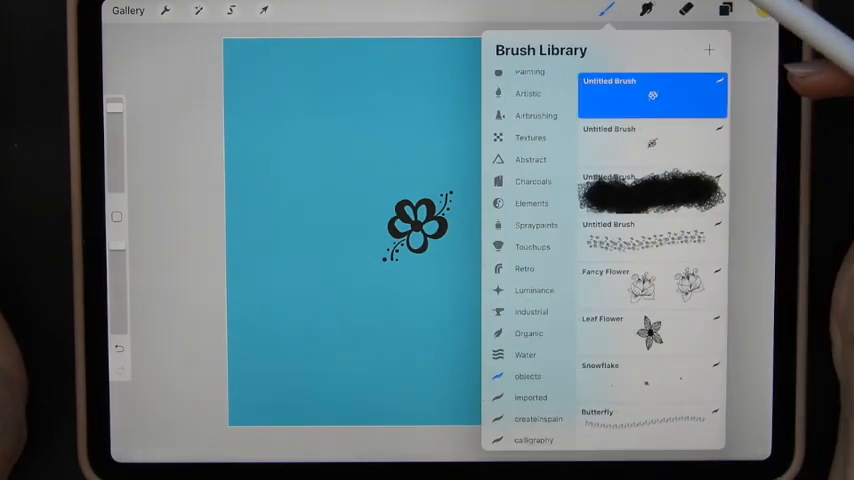
{"action": "mouse_move", "coordinate": [640, 230]}
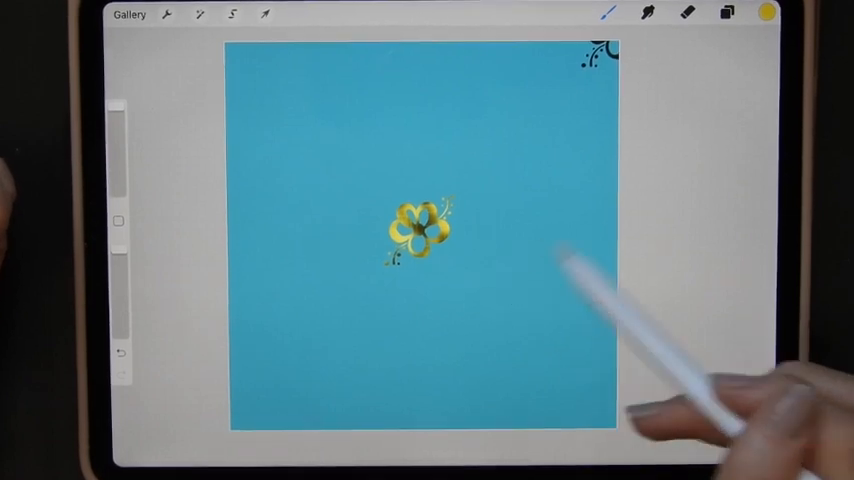
Check the gold paint on the clipped layer in the Layers panel
{"action": "left_click", "coordinate": [725, 12]}
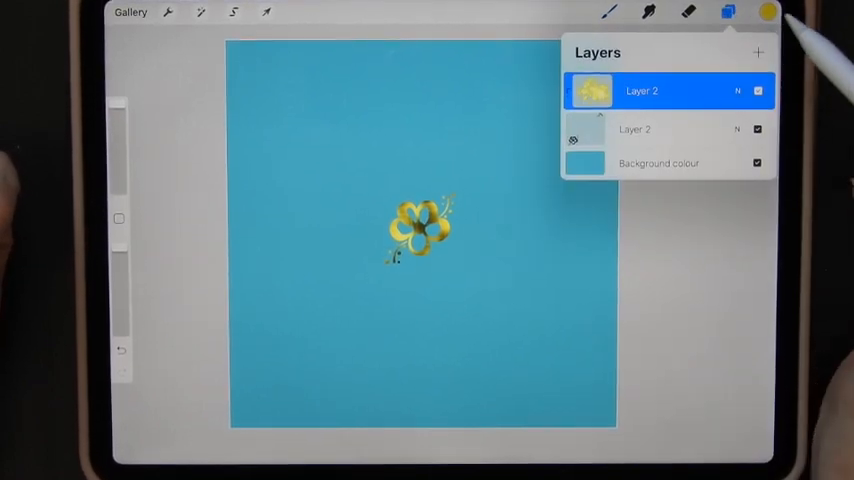
{"action": "left_click", "coordinate": [727, 11]}
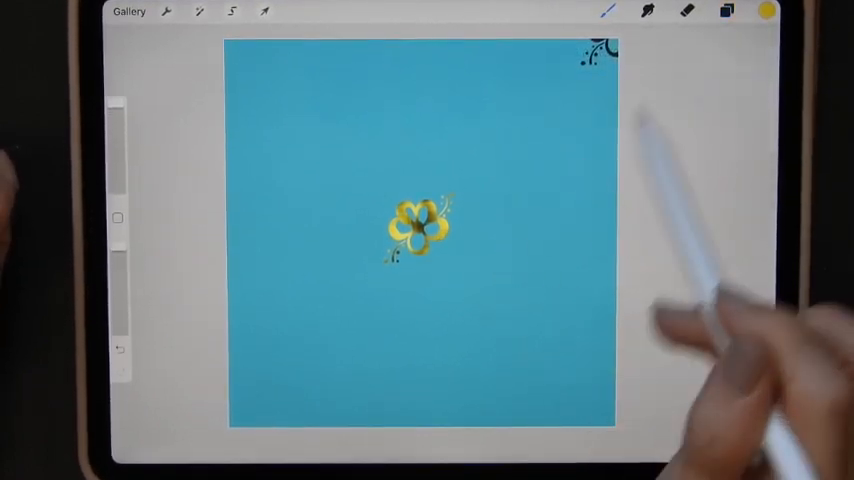
{"action": "left_click", "coordinate": [725, 11]}
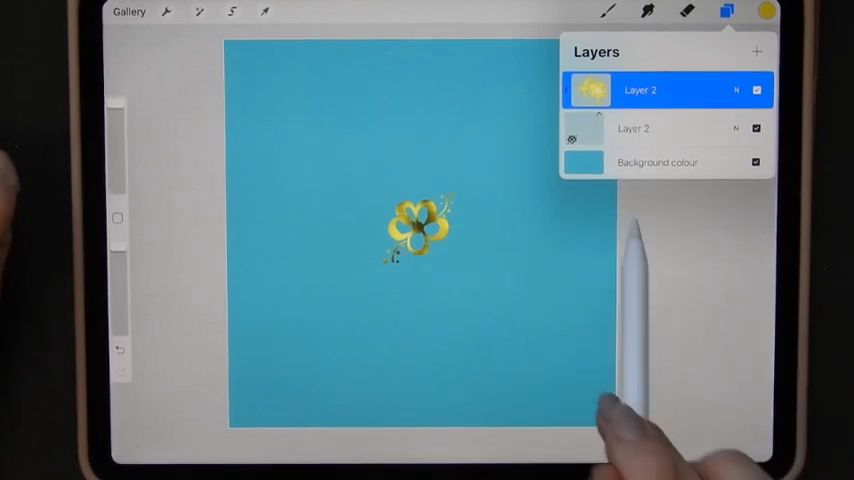